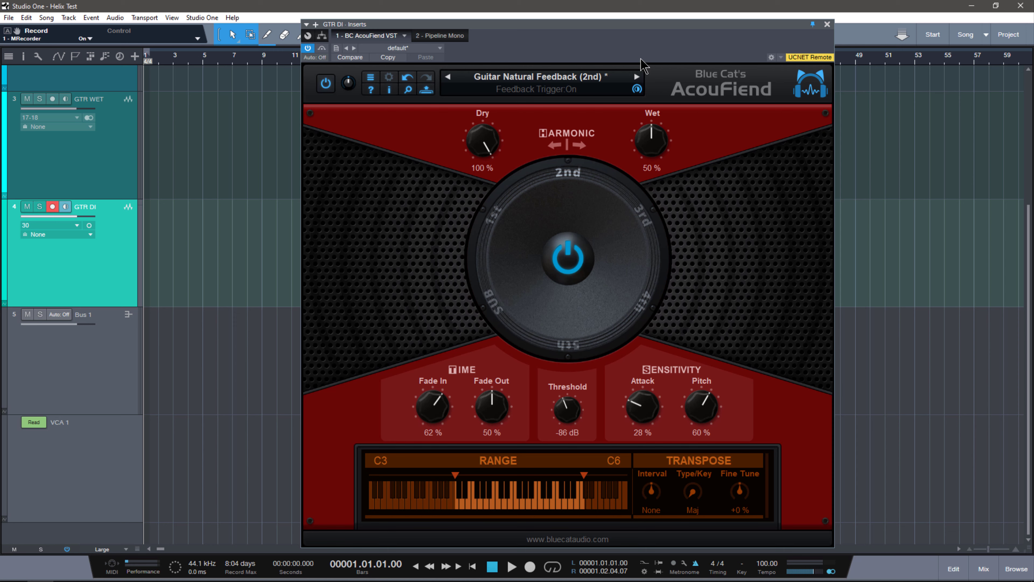
mouse_move(782, 246)
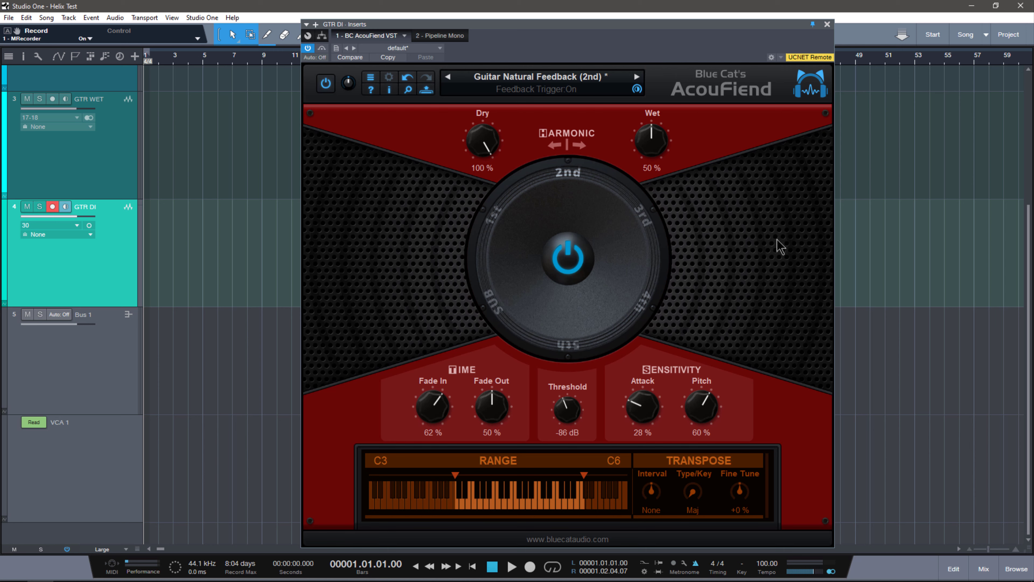
mouse_move(804, 276)
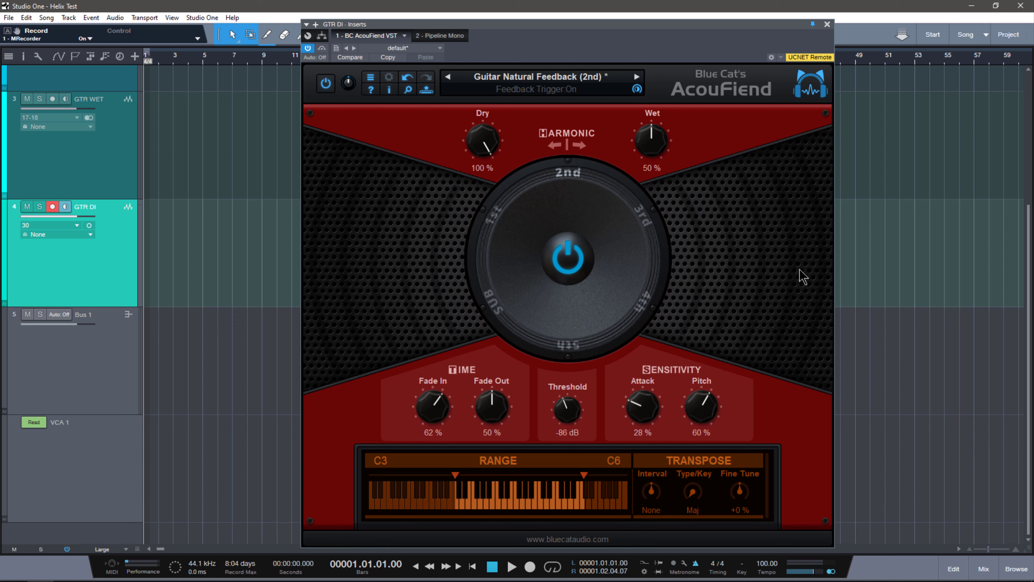
mouse_move(785, 302)
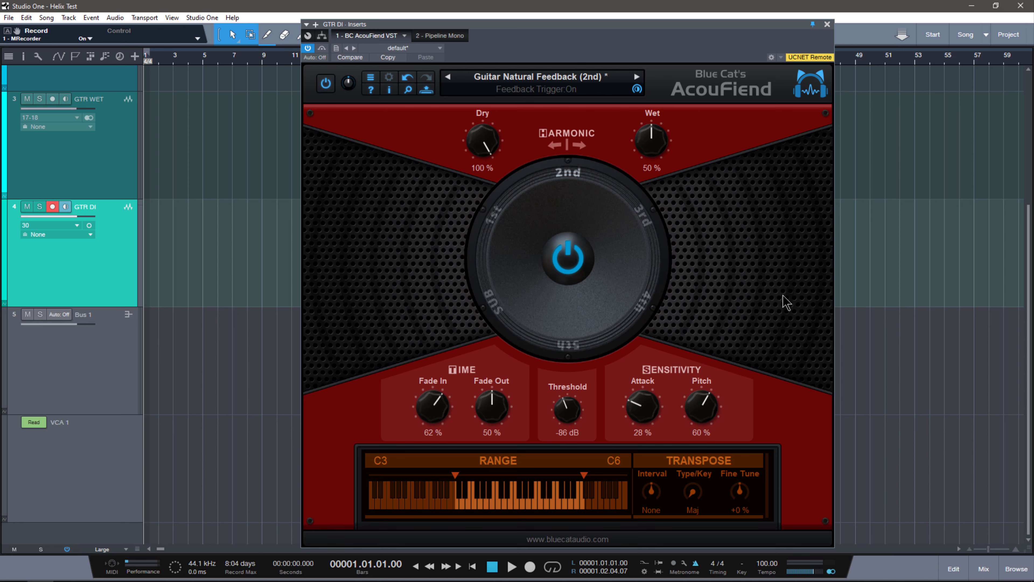
mouse_move(708, 418)
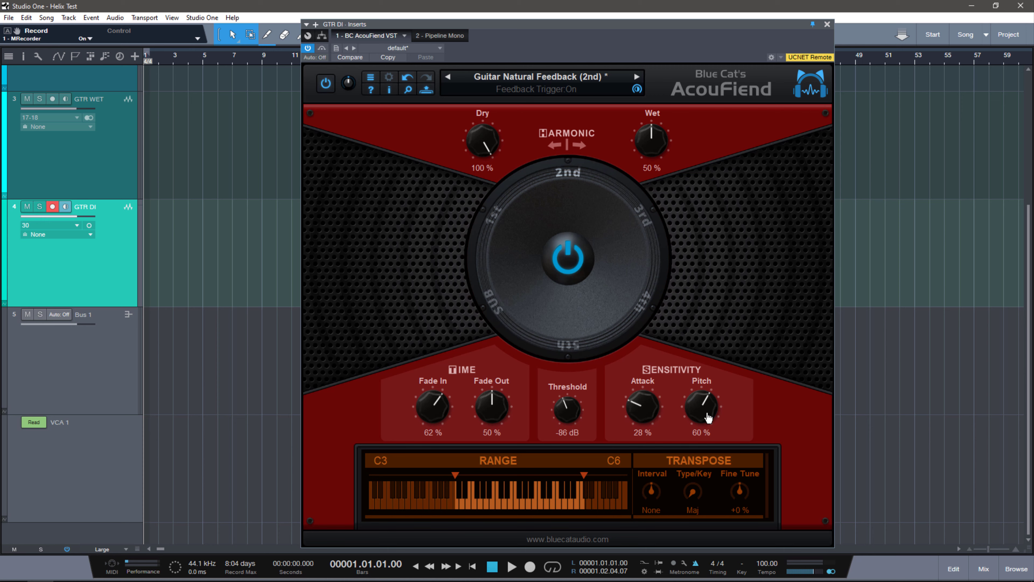
mouse_move(708, 420)
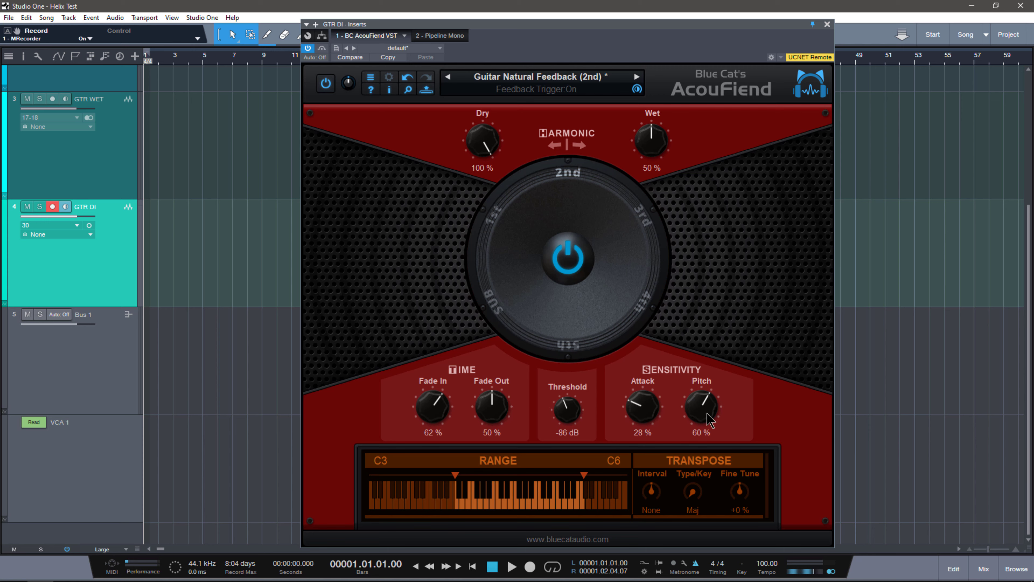
mouse_move(627, 321)
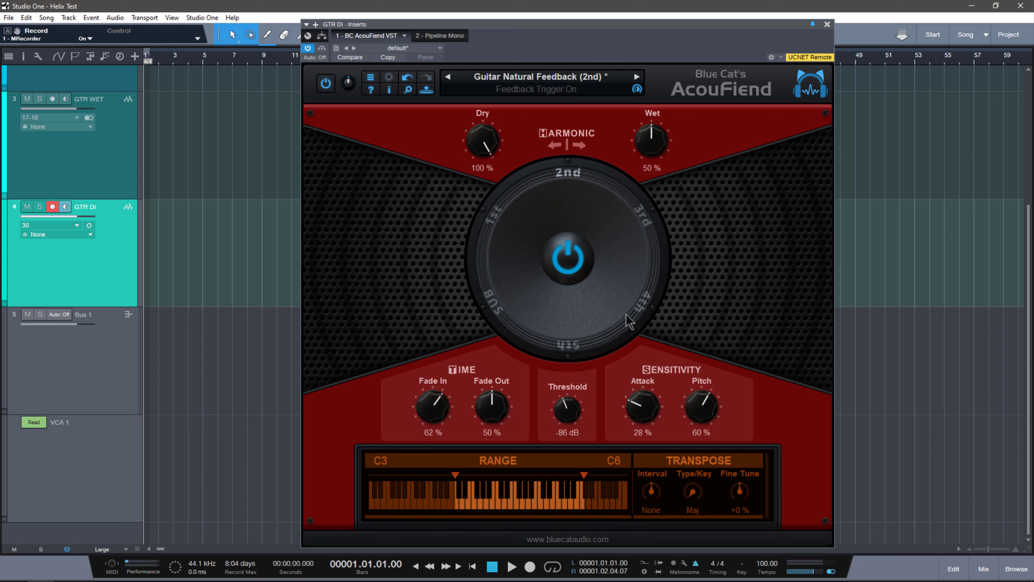
mouse_move(491, 153)
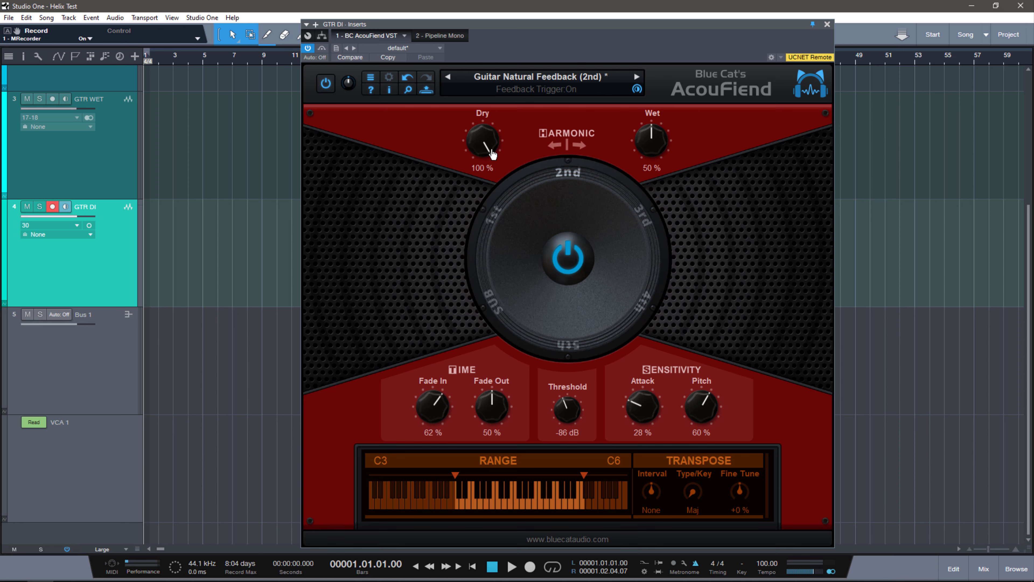
mouse_move(652, 140)
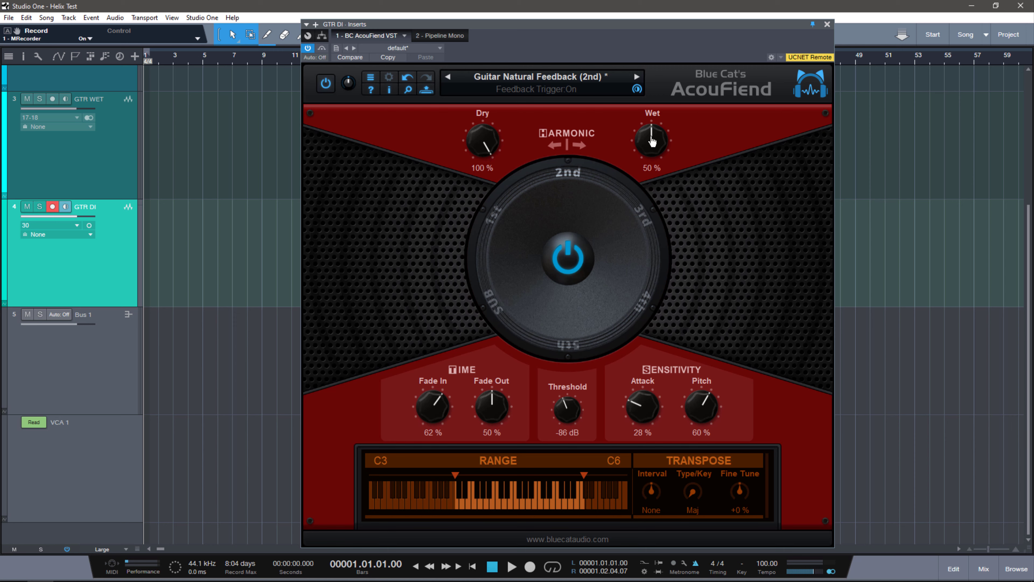
mouse_move(565, 177)
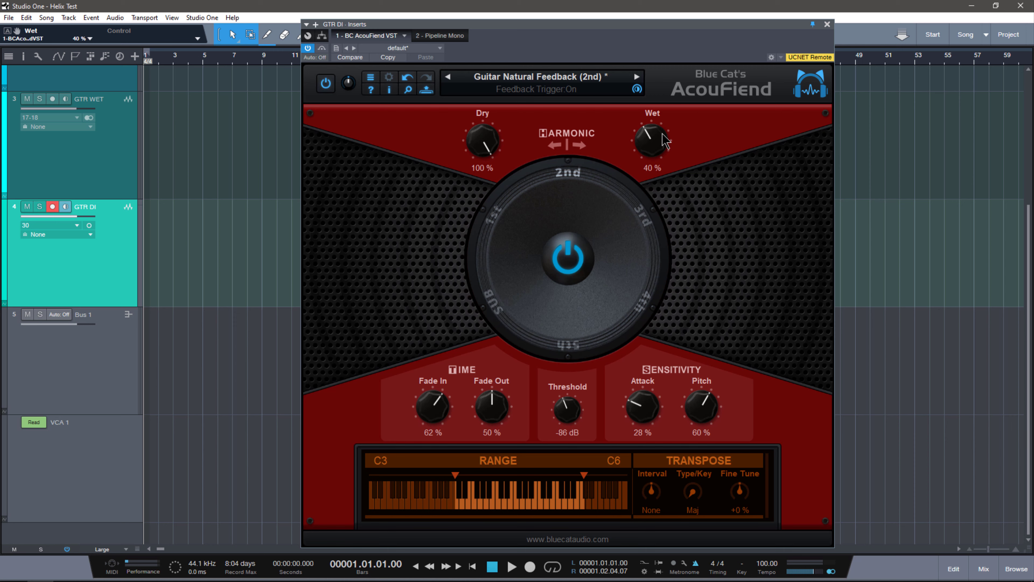
mouse_move(560, 174)
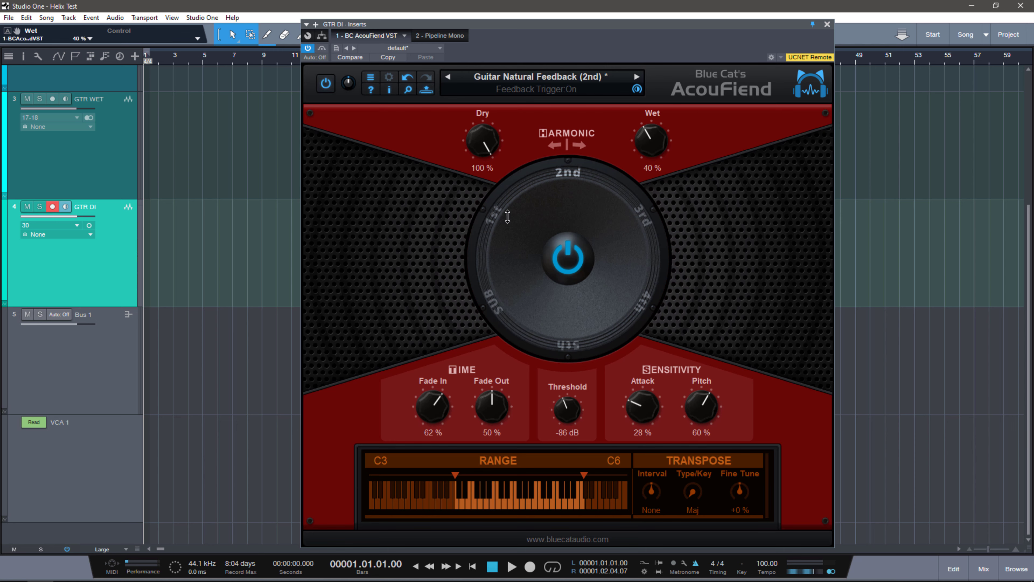
mouse_move(567, 418)
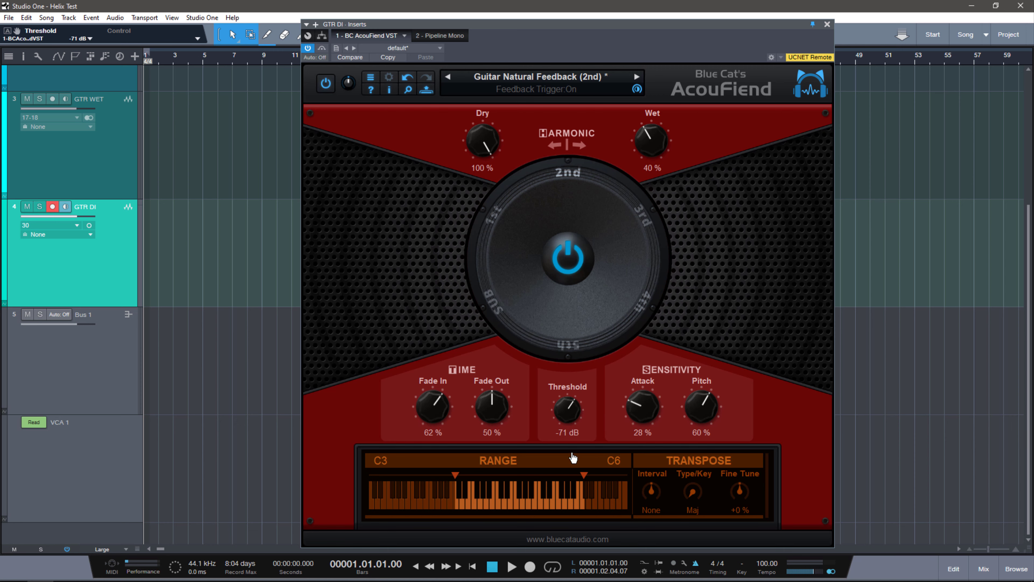
mouse_move(572, 459)
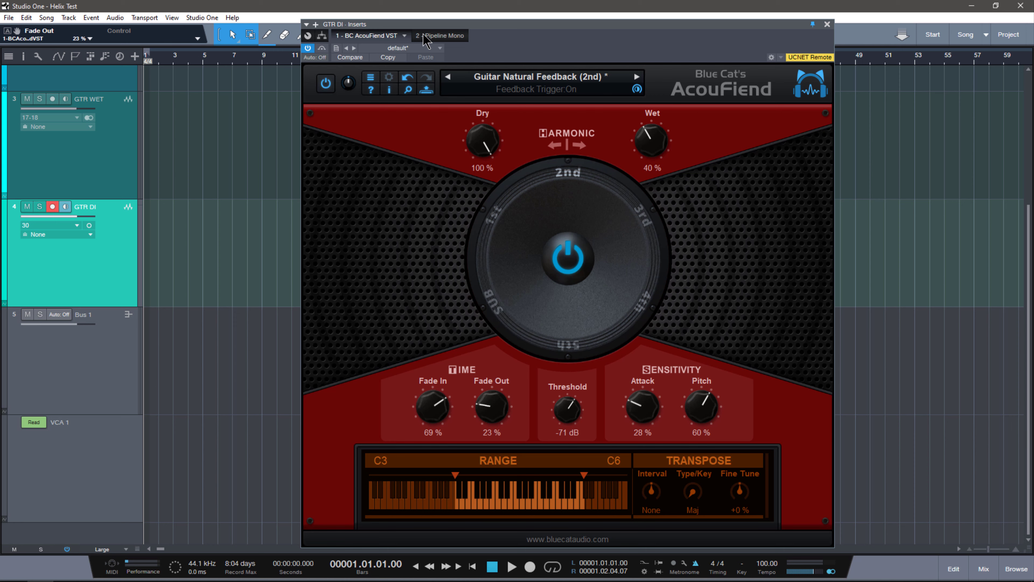
mouse_move(444, 143)
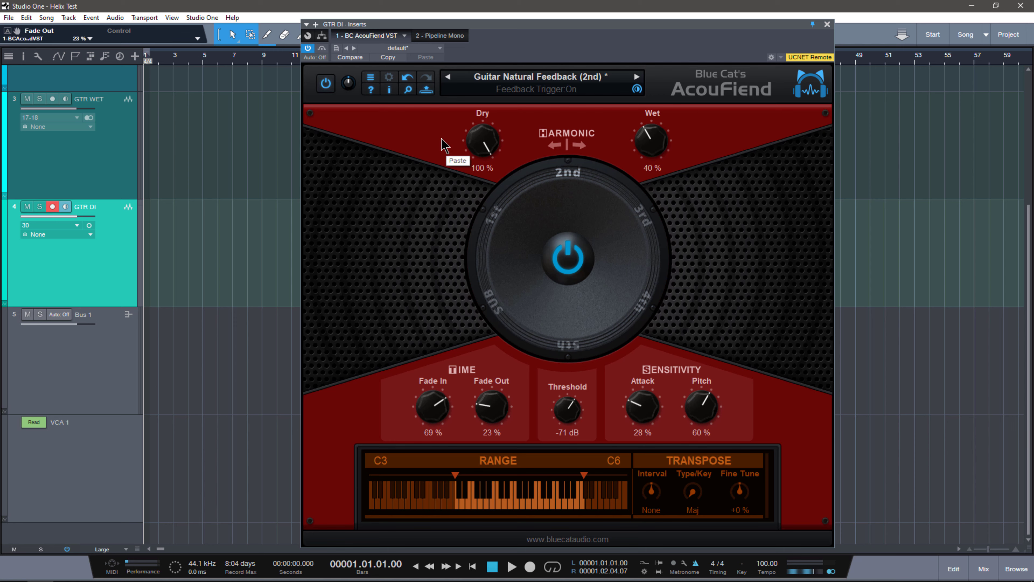
mouse_move(444, 144)
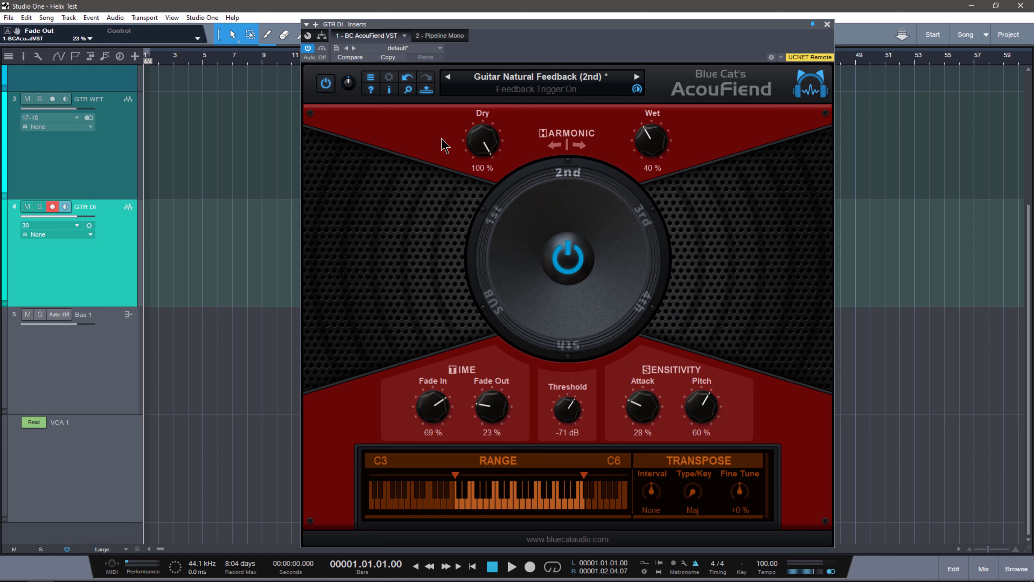
Step: View the Pipeline XT insert briefly, then return to the BC AcouFiend VST editor
click(432, 35)
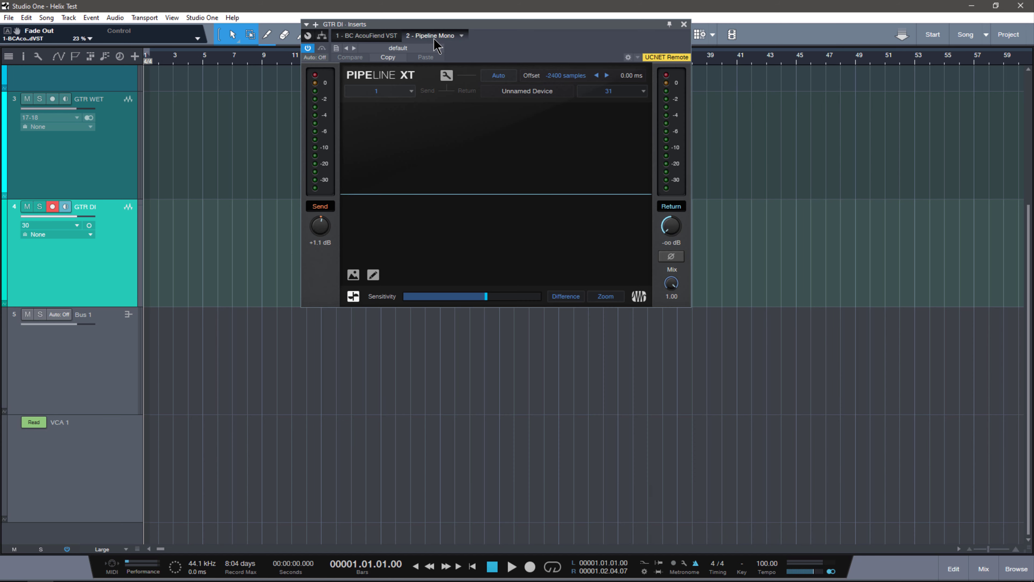
mouse_move(371, 38)
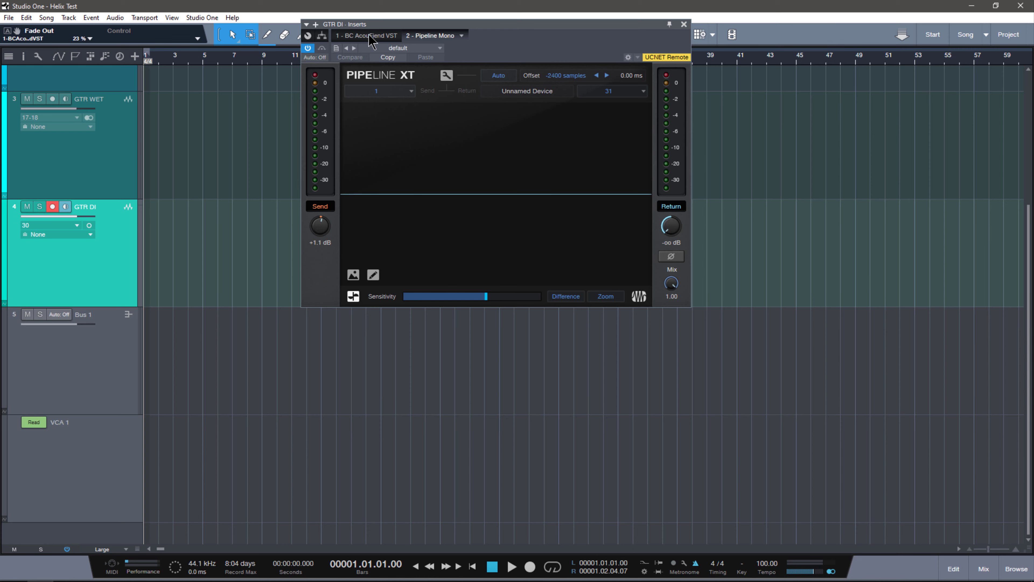
click(366, 35)
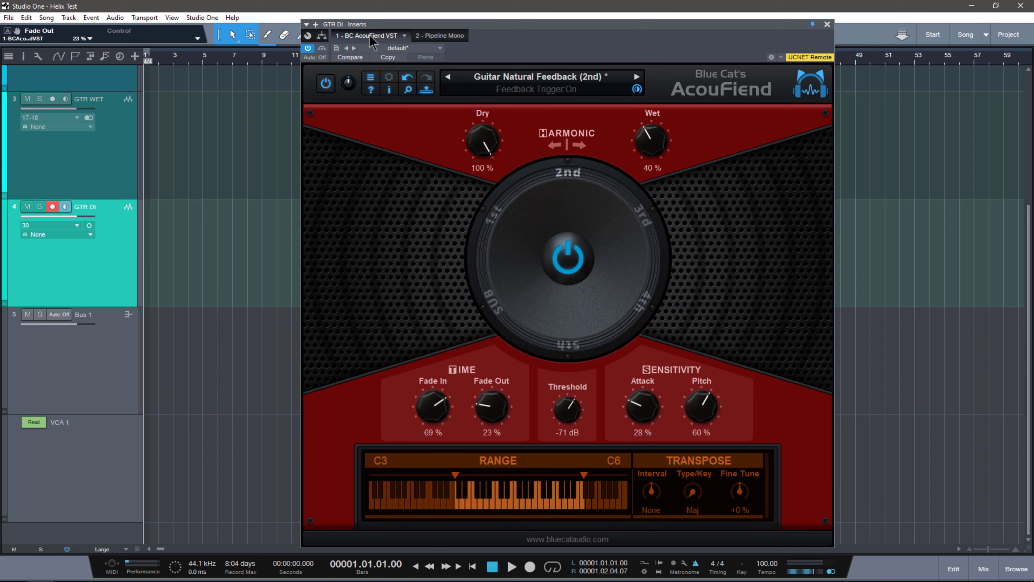
mouse_move(719, 417)
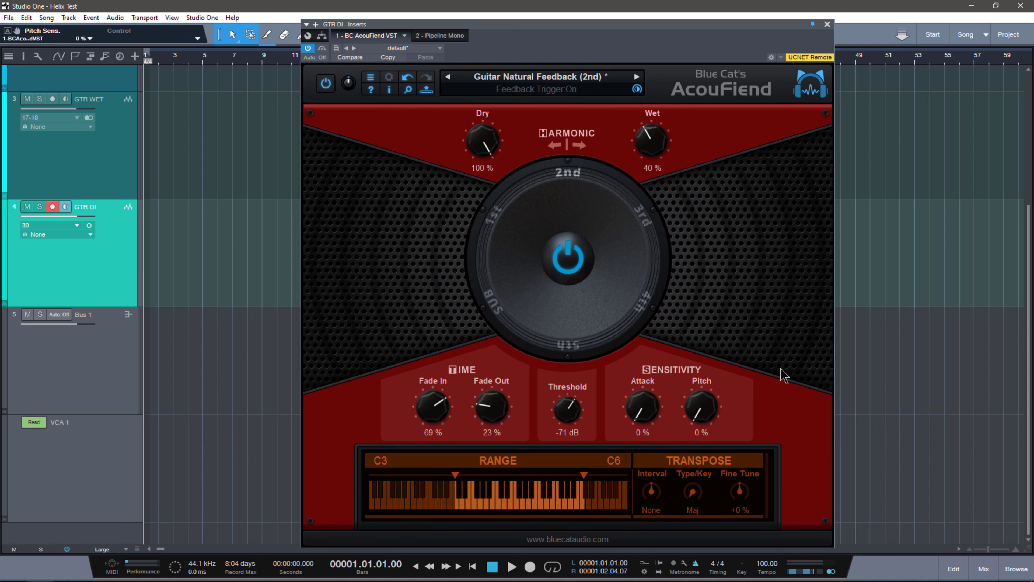
mouse_move(643, 408)
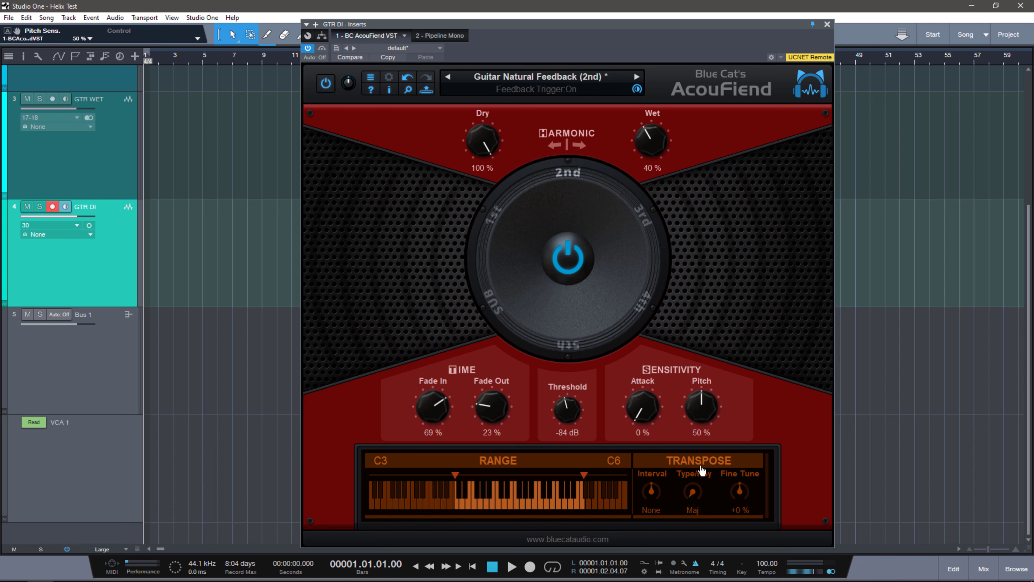
mouse_move(703, 426)
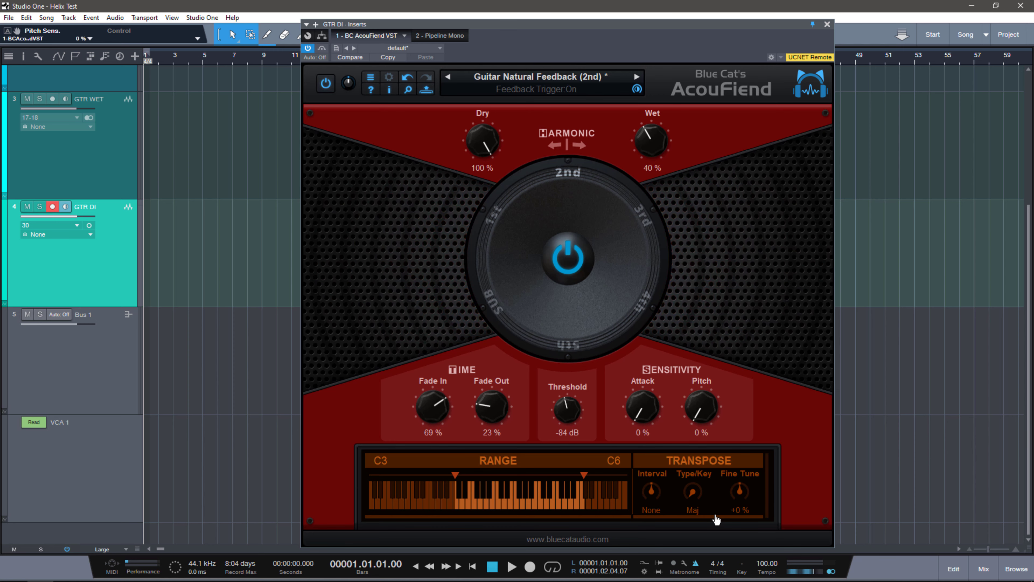
mouse_move(640, 420)
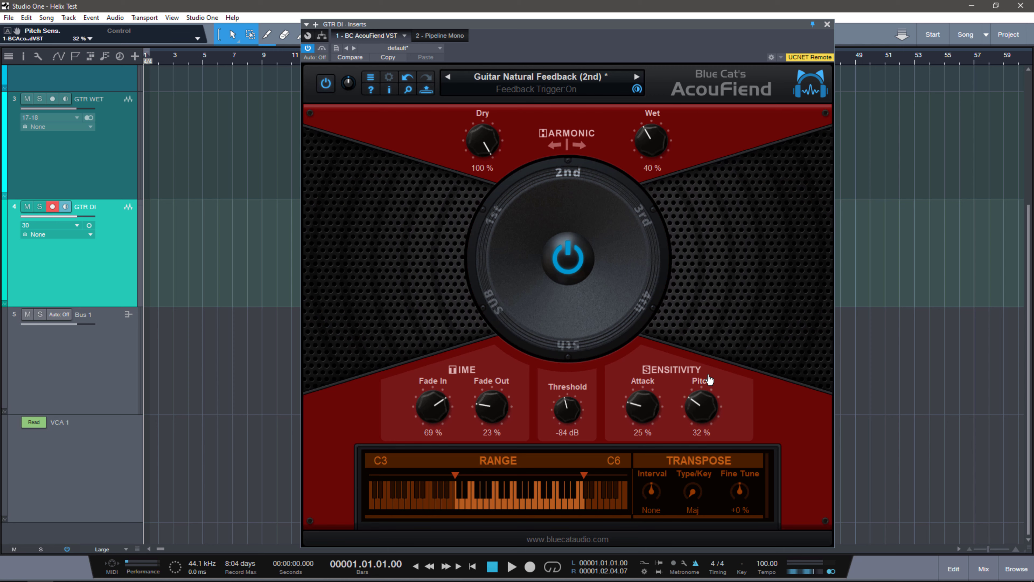
mouse_move(711, 384)
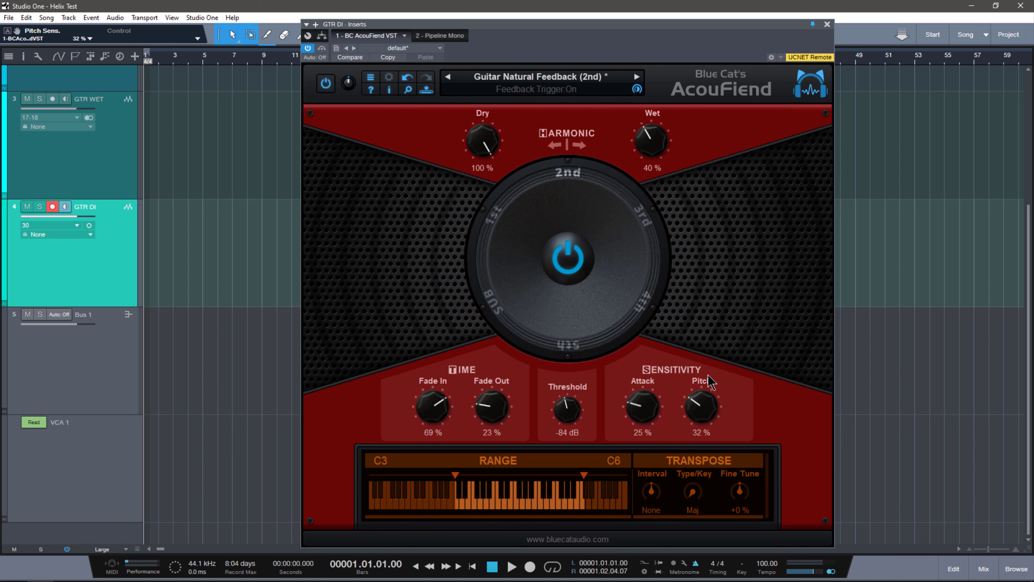
mouse_move(557, 492)
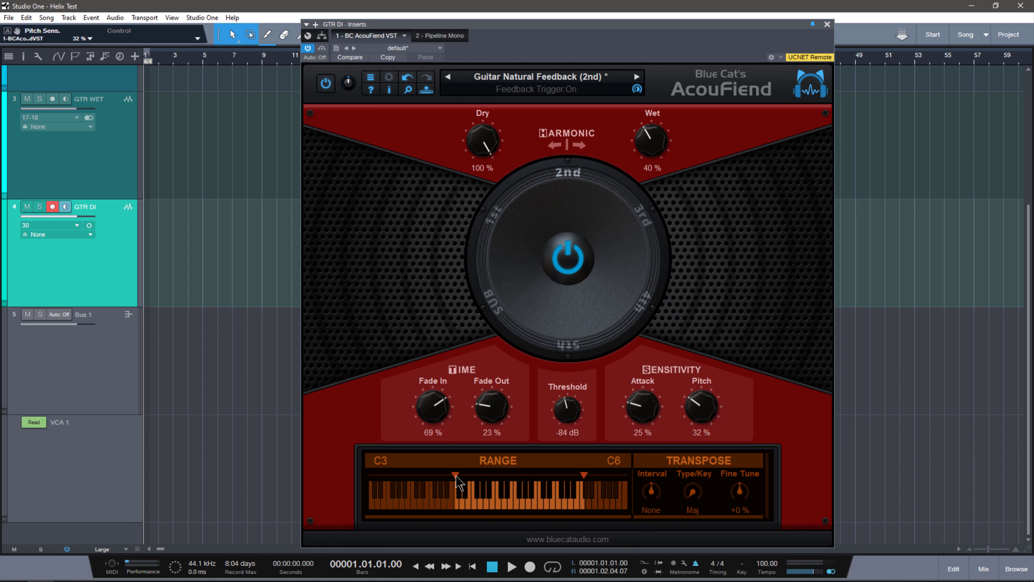
mouse_move(369, 477)
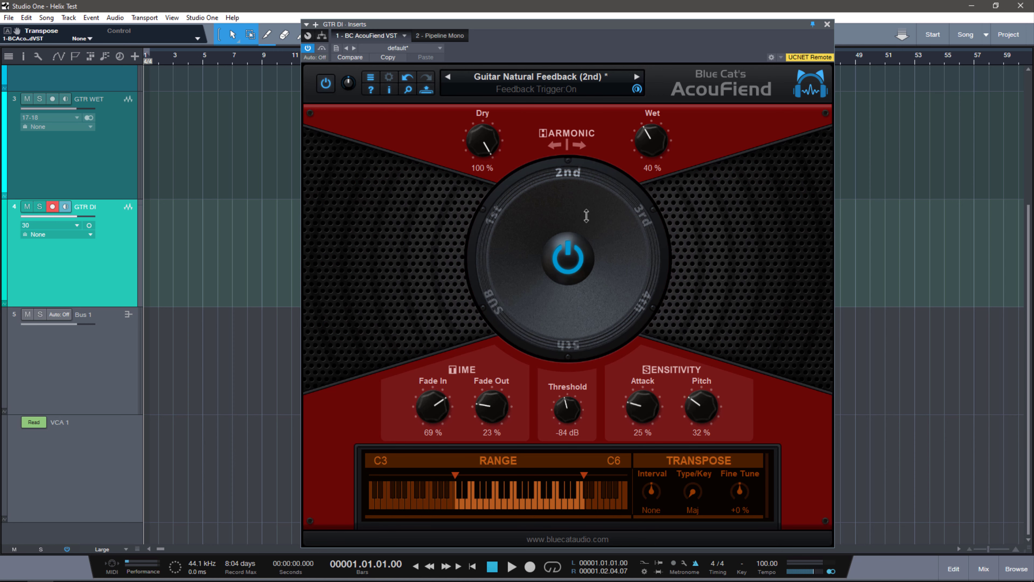
mouse_move(546, 207)
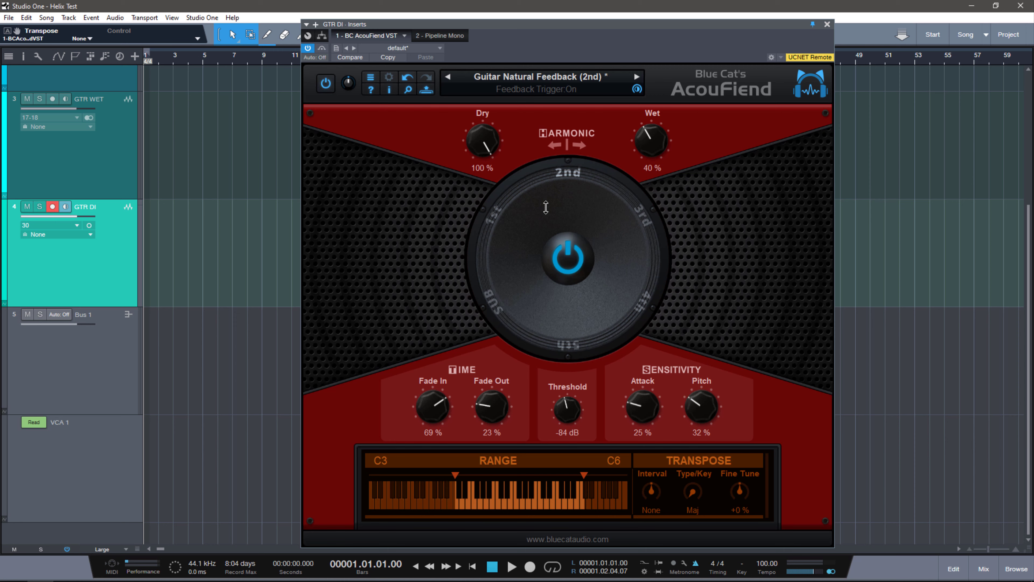
mouse_move(566, 266)
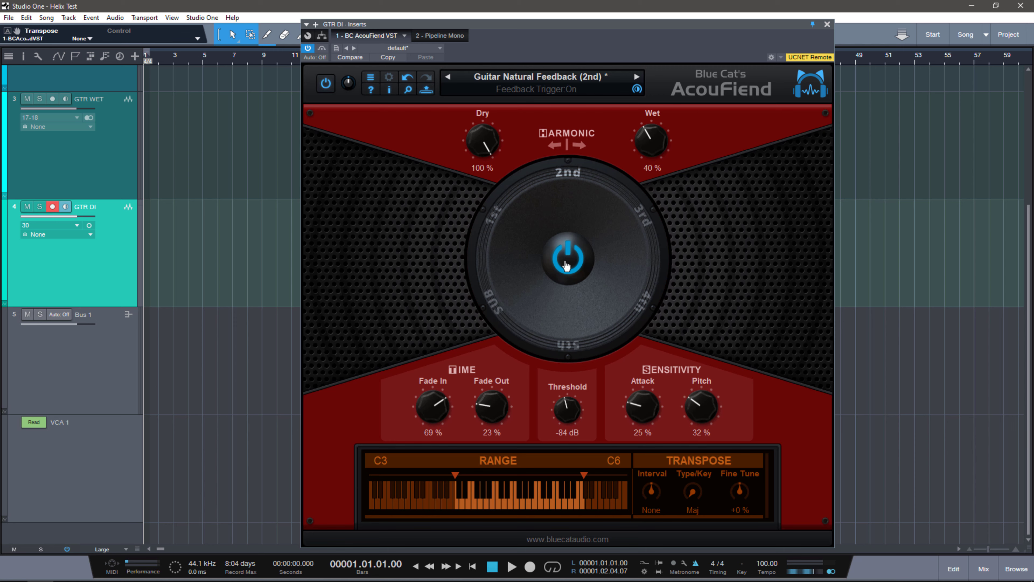
click(566, 257)
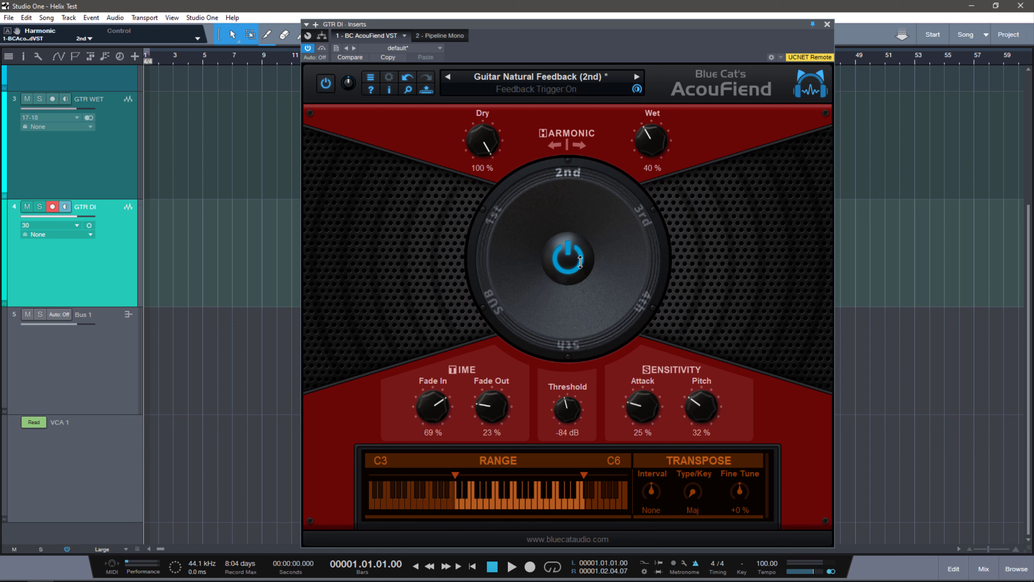
click(567, 256)
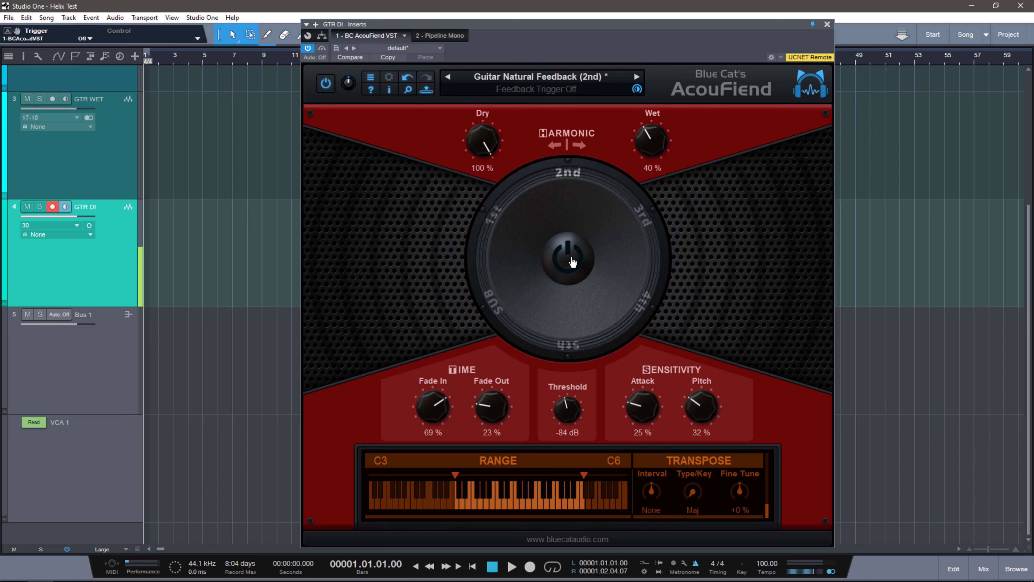
click(571, 256)
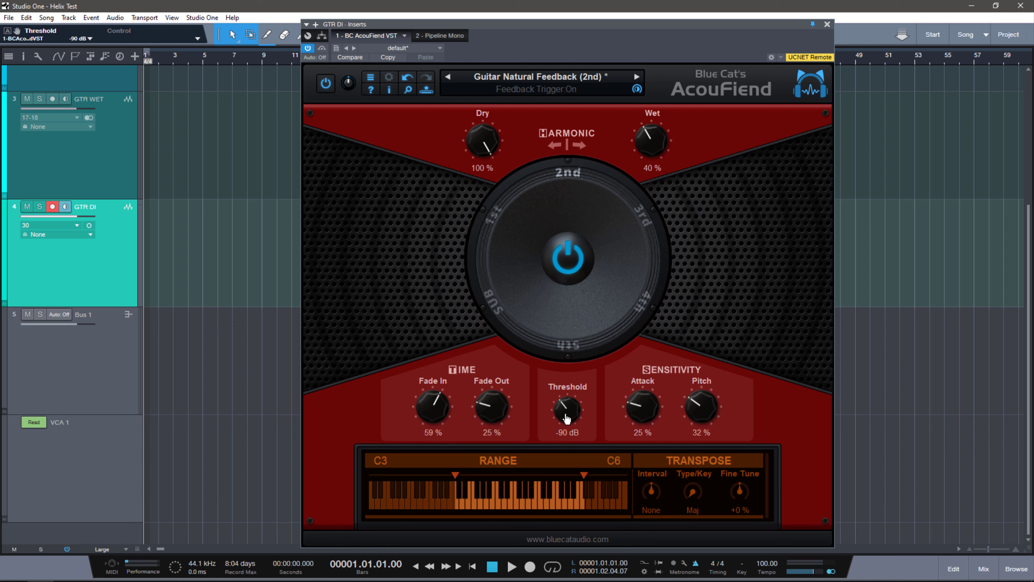
mouse_move(569, 420)
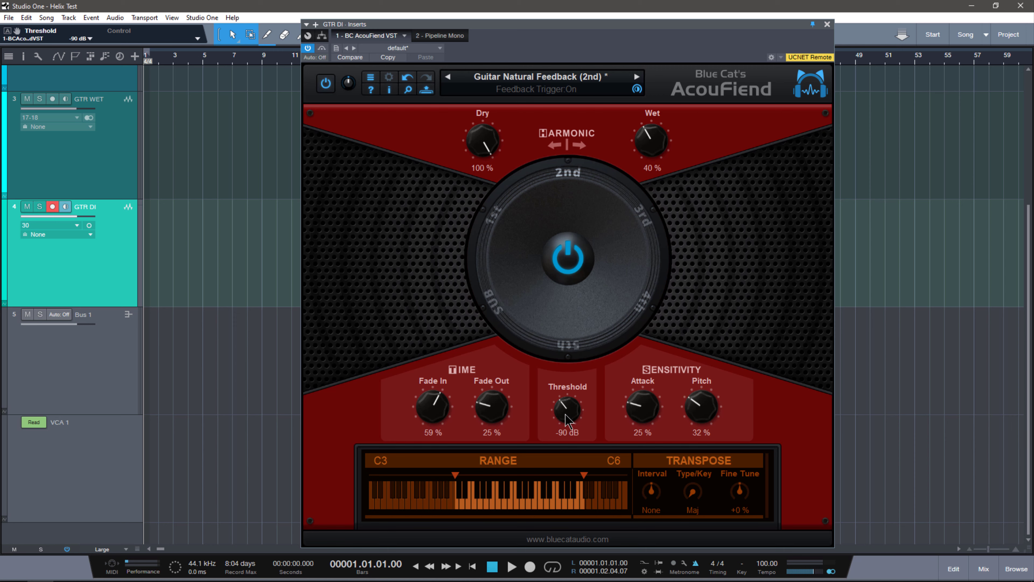